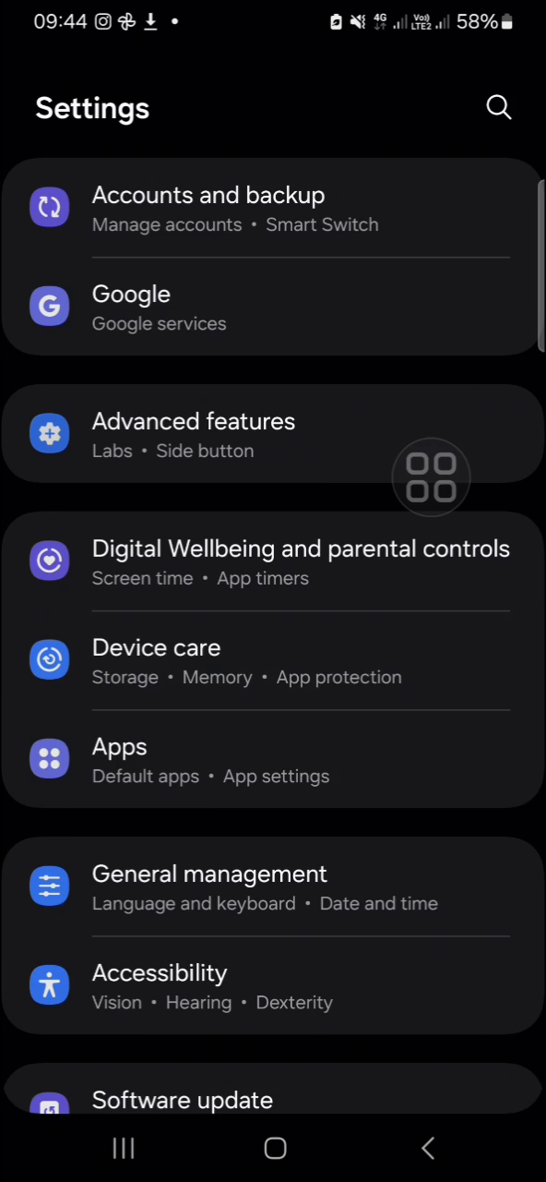
- Go through Device care to the Diagnostics page
{"action": "left_click", "coordinate": [156, 647]}
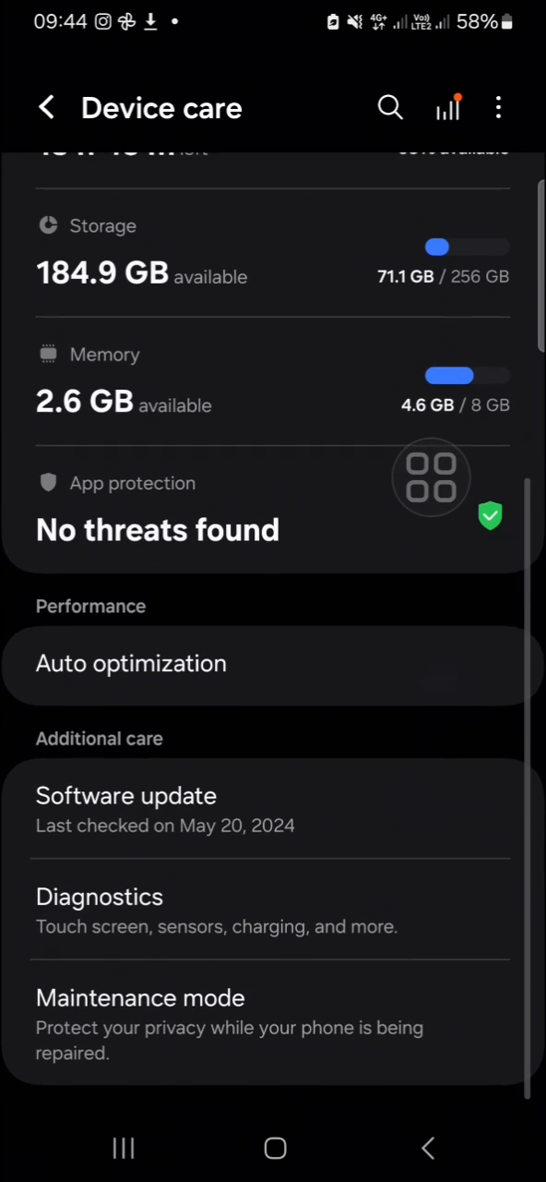
{"action": "left_click", "coordinate": [100, 897]}
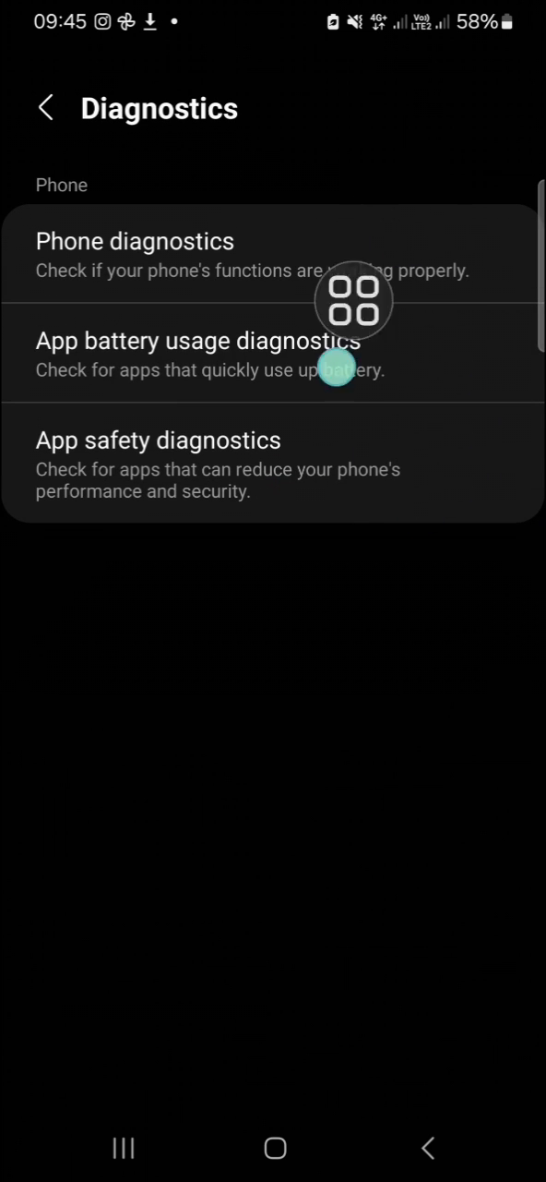
{"action": "mouse_move", "coordinate": [400, 228]}
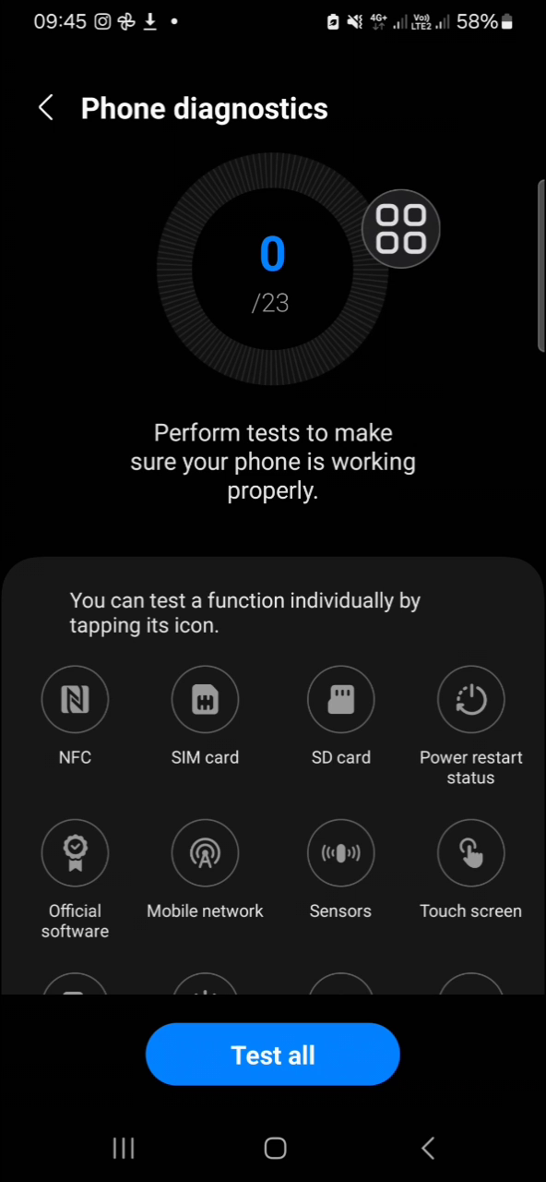
- Scroll the Phone diagnostics test grid and start the Sensors test
{"action": "left_click_drag", "start_coordinate": [402, 228], "coordinate": [402, 720]}
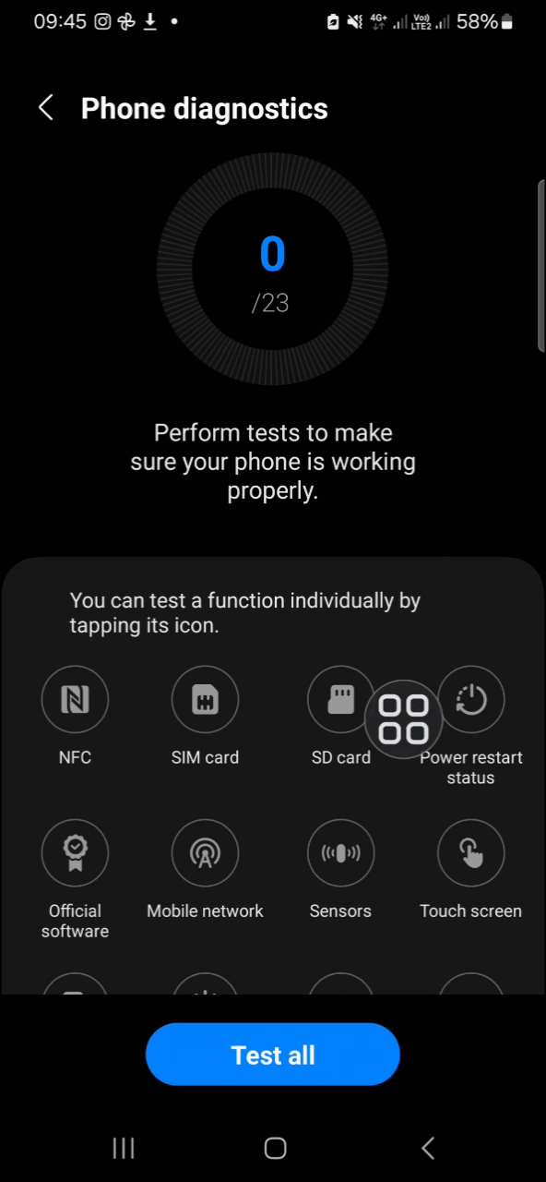
{"action": "scroll", "scroll_direction": "down", "scroll_amount": 3}
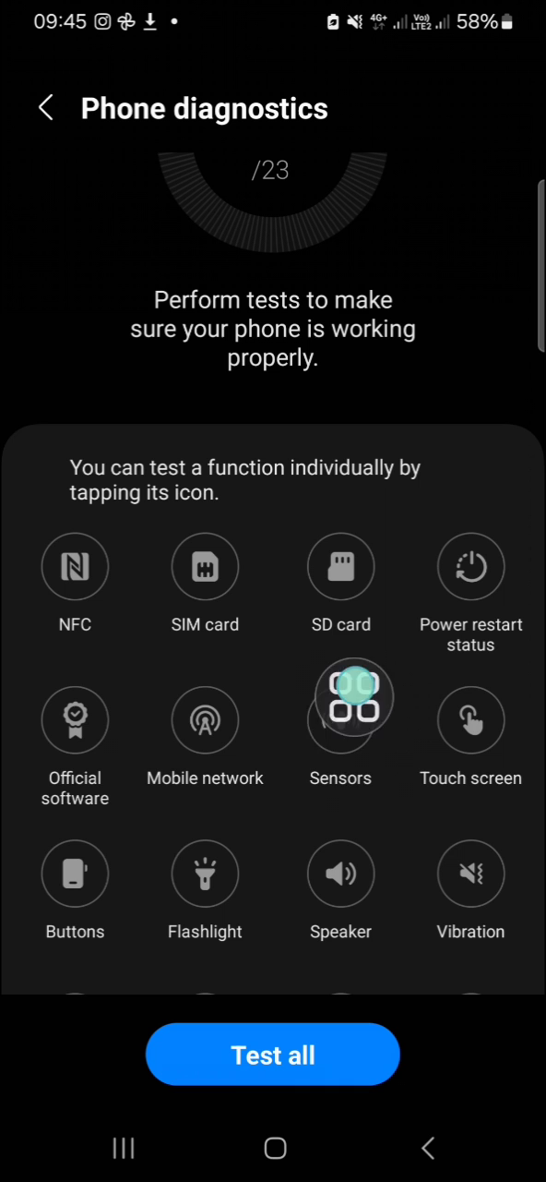
{"action": "left_click", "coordinate": [341, 720]}
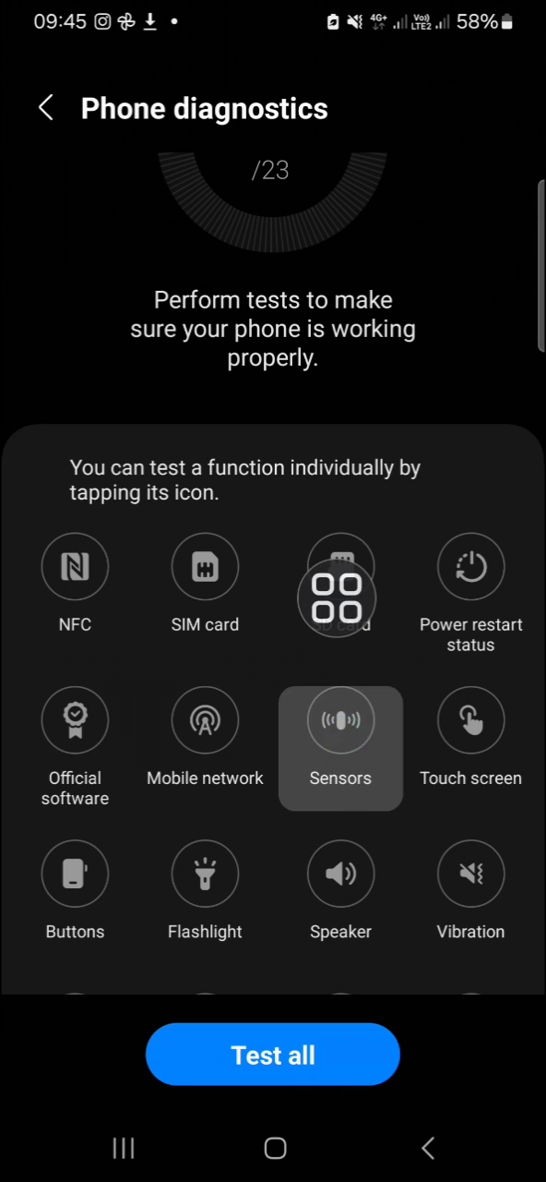
{"action": "left_click", "coordinate": [340, 720]}
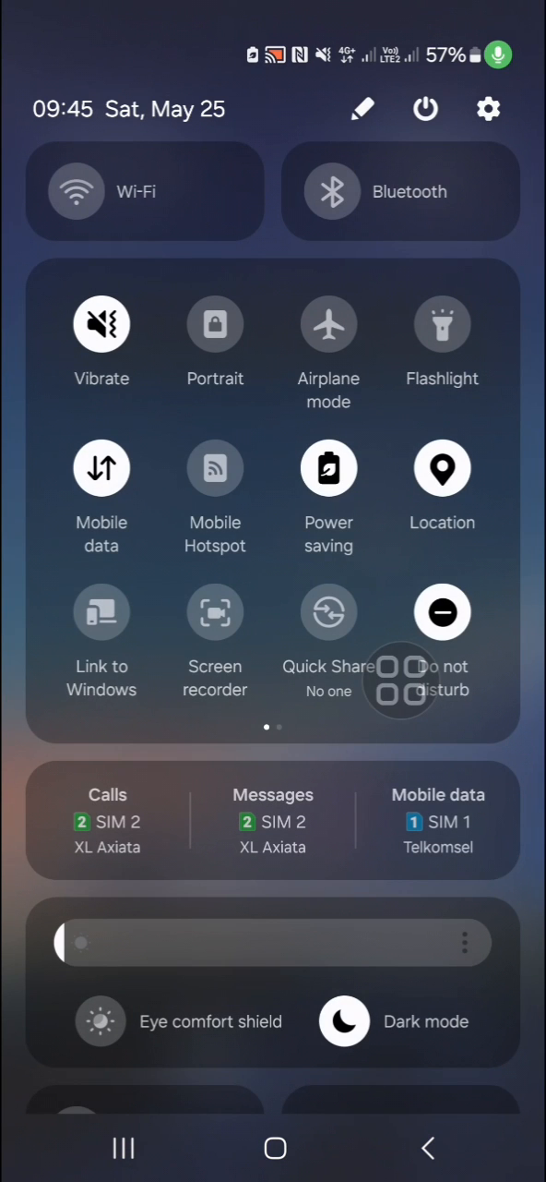
- Tap the Quick Settings power icon to show Power off, Restart and Emergency call
{"action": "left_click", "coordinate": [425, 109]}
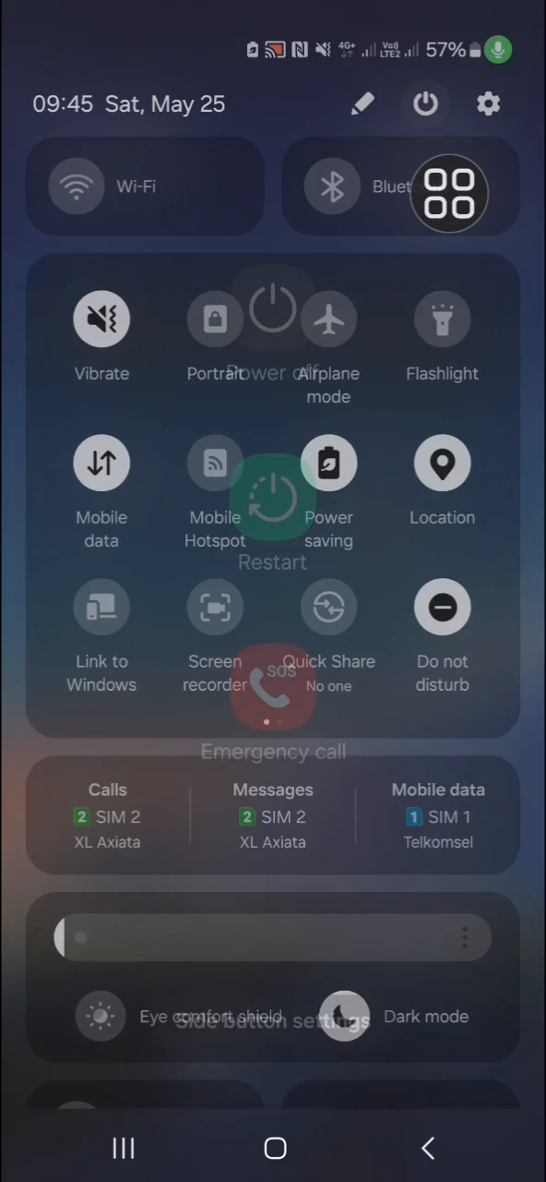